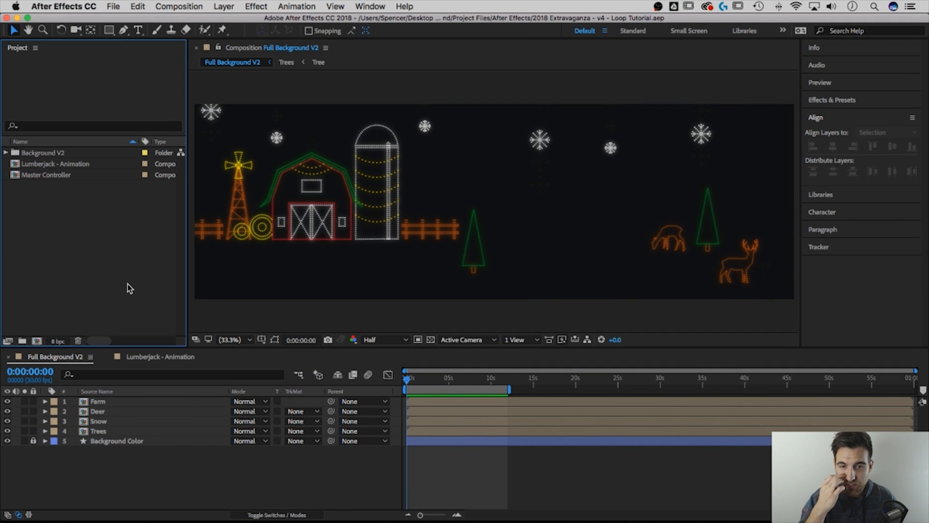
pyautogui.moveTo(409, 382)
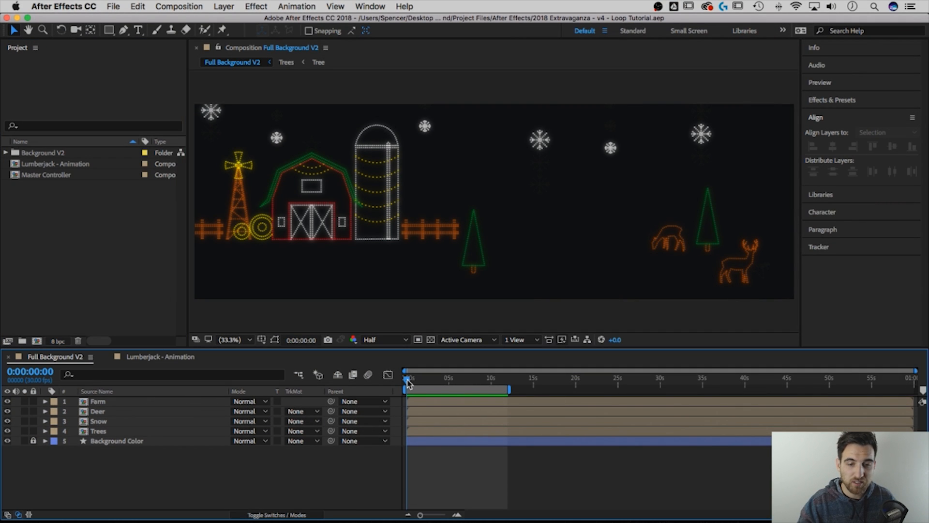
# - Scrub the lumberjack animation, view the farm comp, then return to Lumberjack - Animation
pyautogui.click(407, 389)
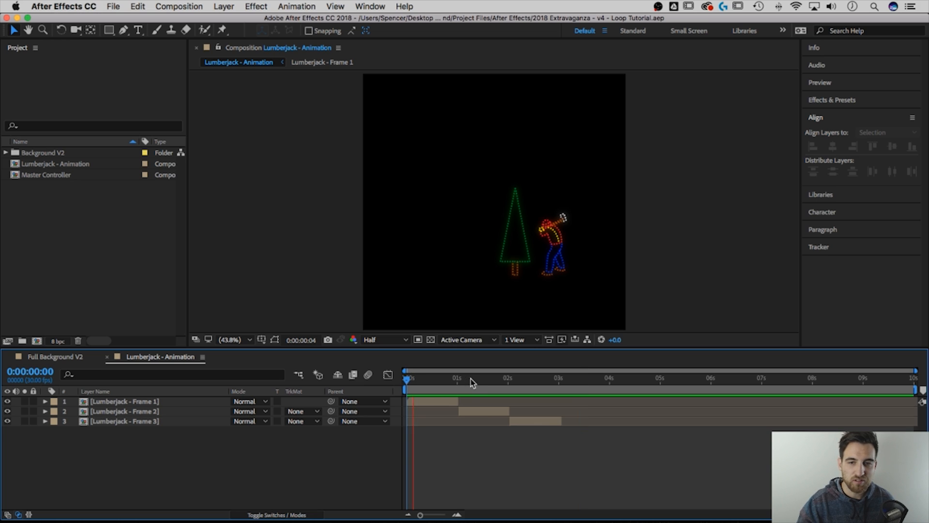
pyautogui.click(514, 378)
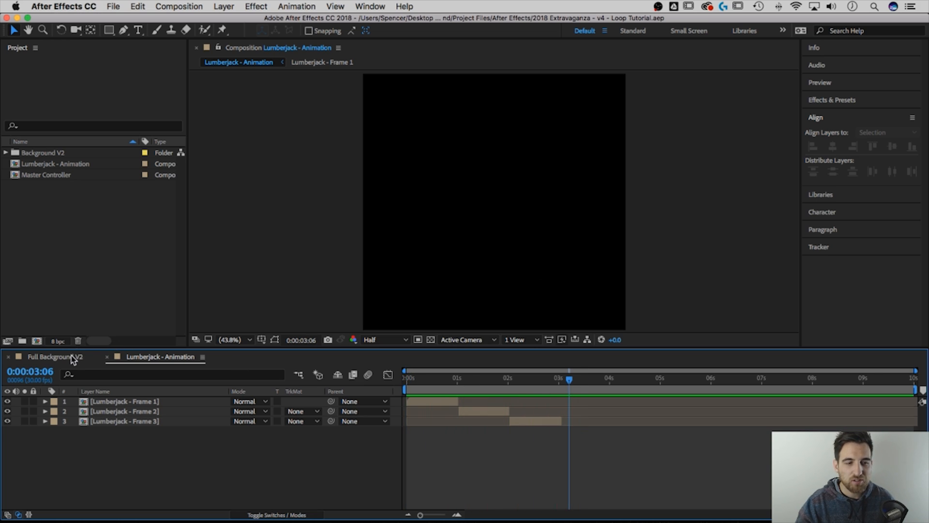
pyautogui.click(54, 356)
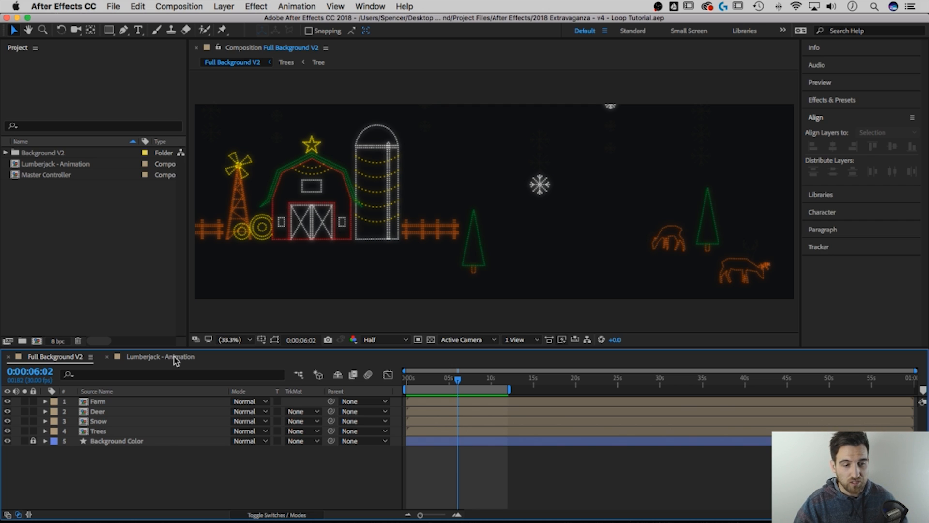
pyautogui.click(160, 356)
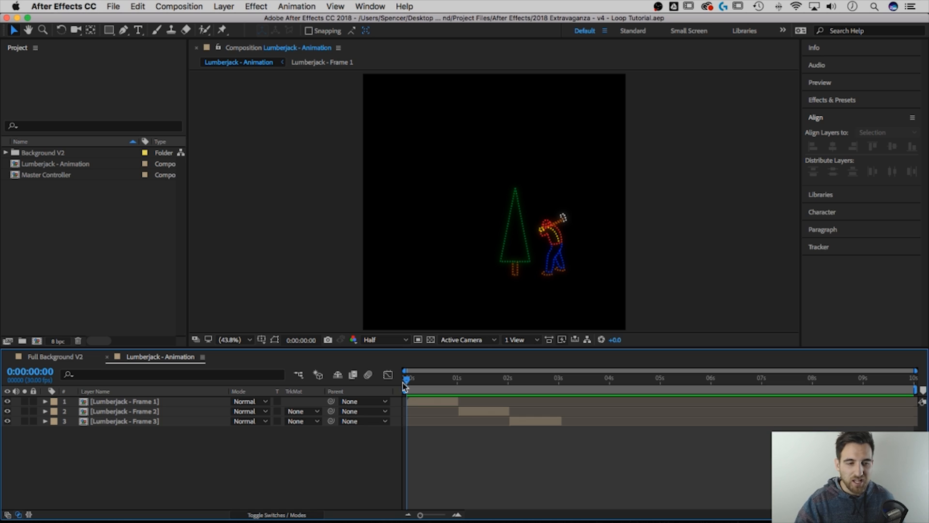
pyautogui.moveTo(417, 384)
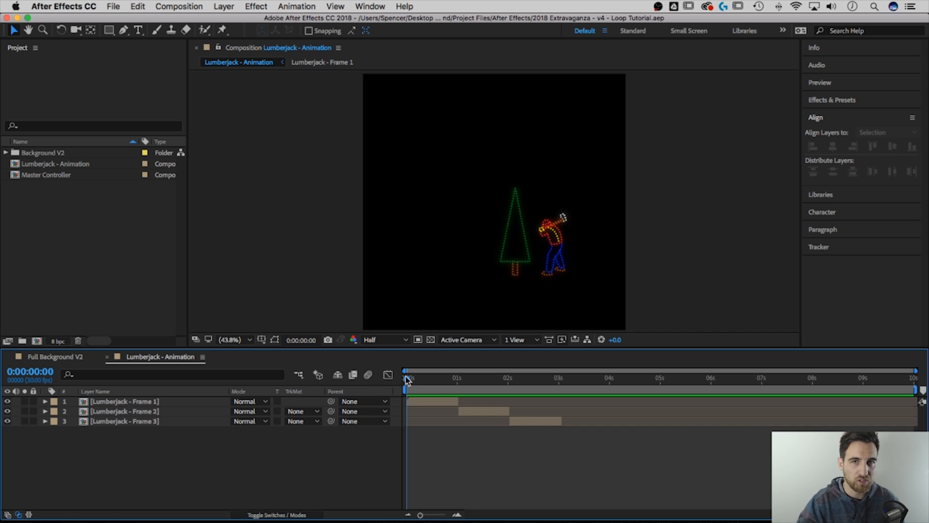
pyautogui.click(124, 421)
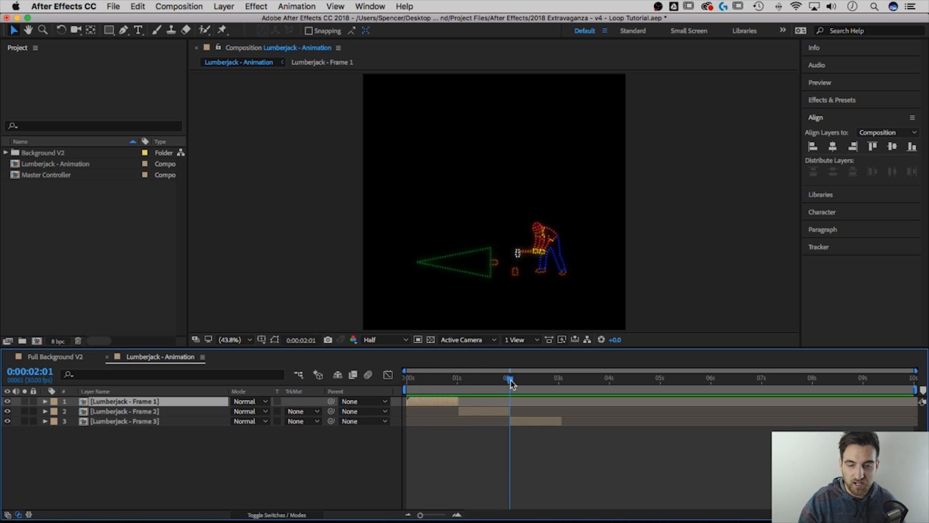
pyautogui.moveTo(511, 382); pyautogui.dragTo(556, 382)
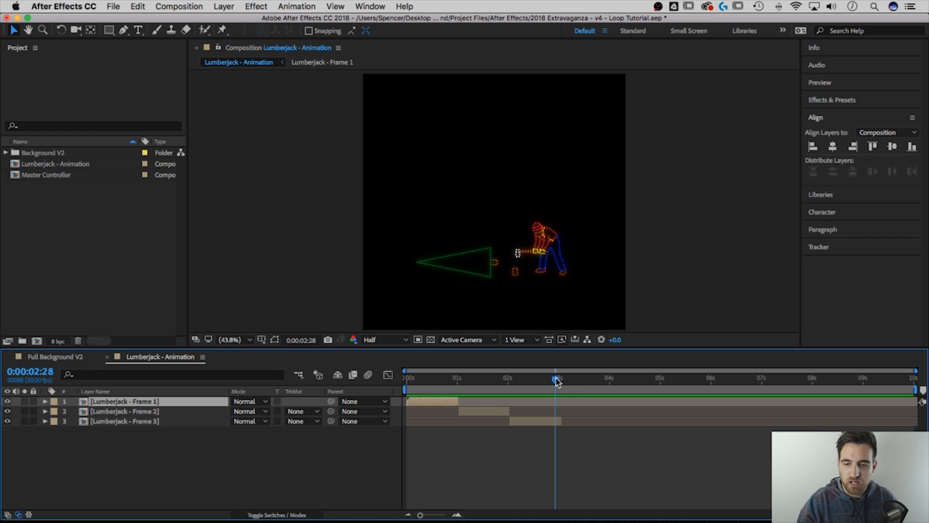
pyautogui.click(442, 378)
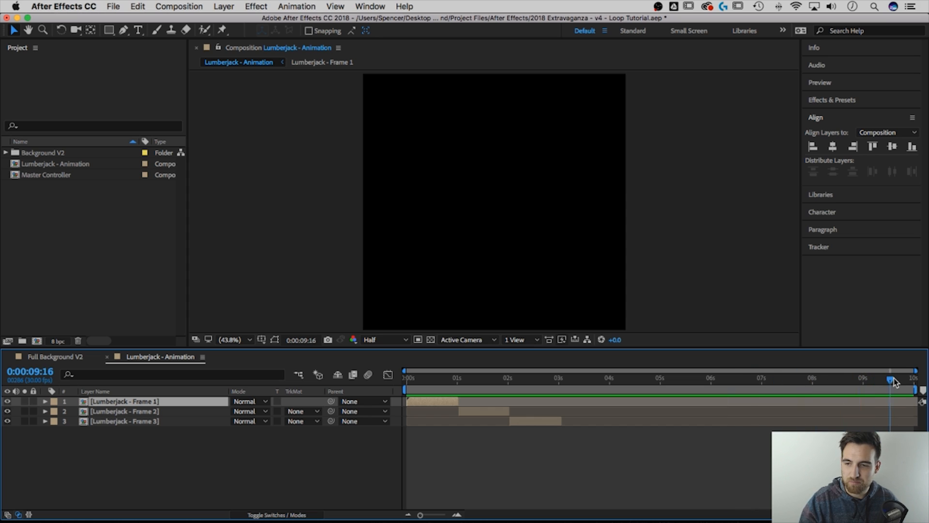
pyautogui.click(689, 377)
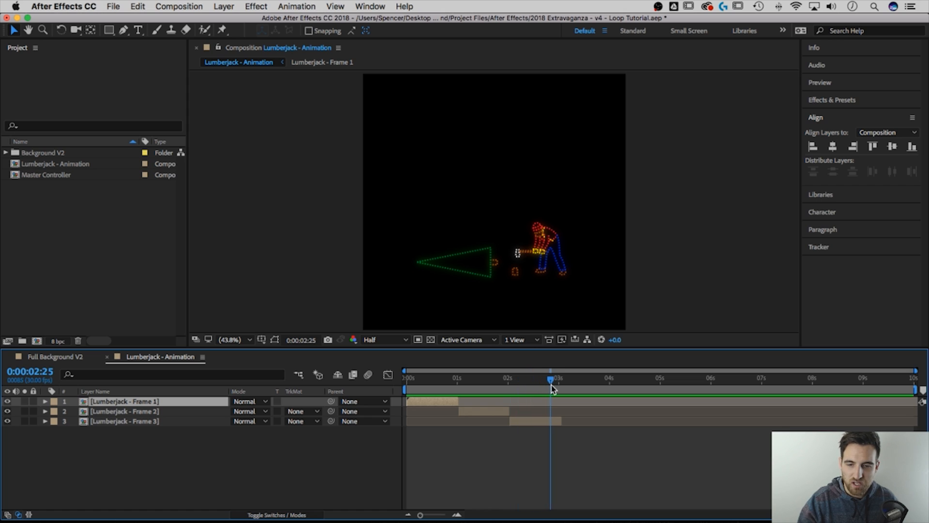
# - End the work area at about 0:00:03:00 and trim the Lumberjack comp to it
pyautogui.moveTo(550, 380); pyautogui.dragTo(559, 380)
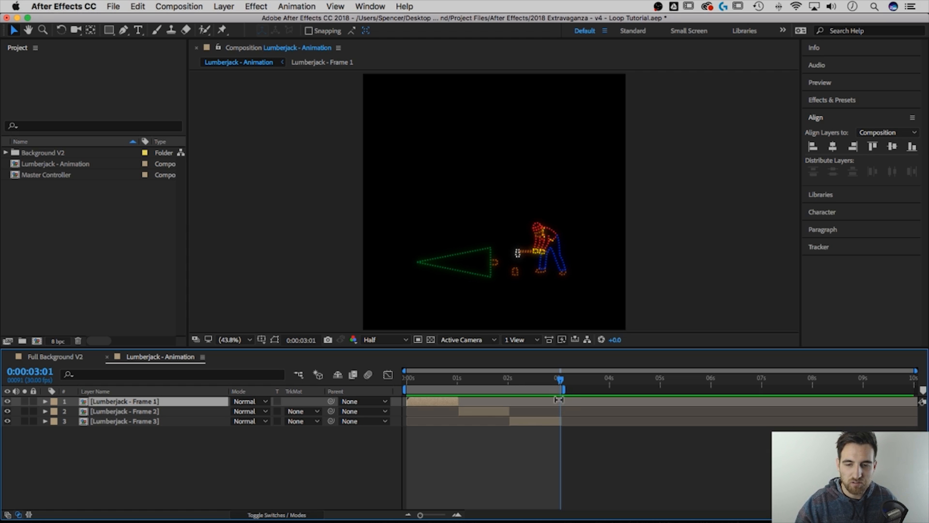
pyautogui.moveTo(562, 386)
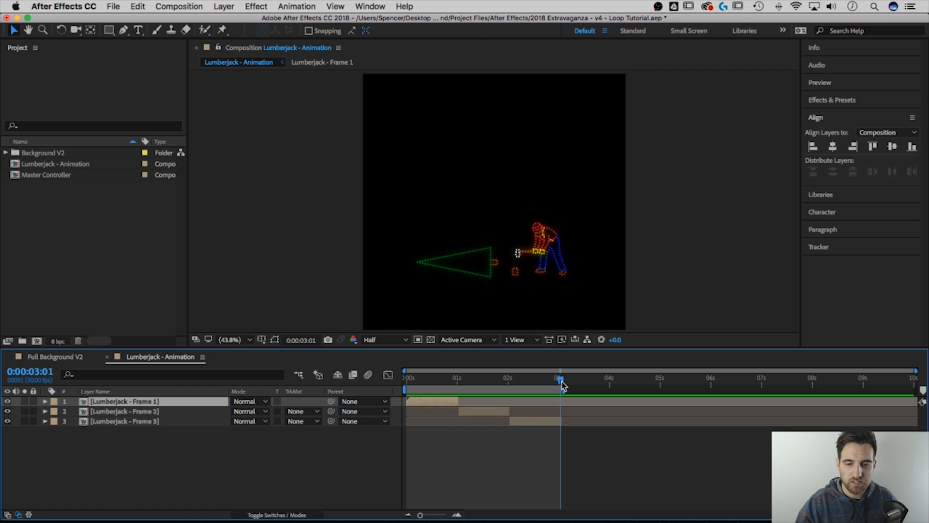
pyautogui.moveTo(561, 381); pyautogui.dragTo(490, 381)
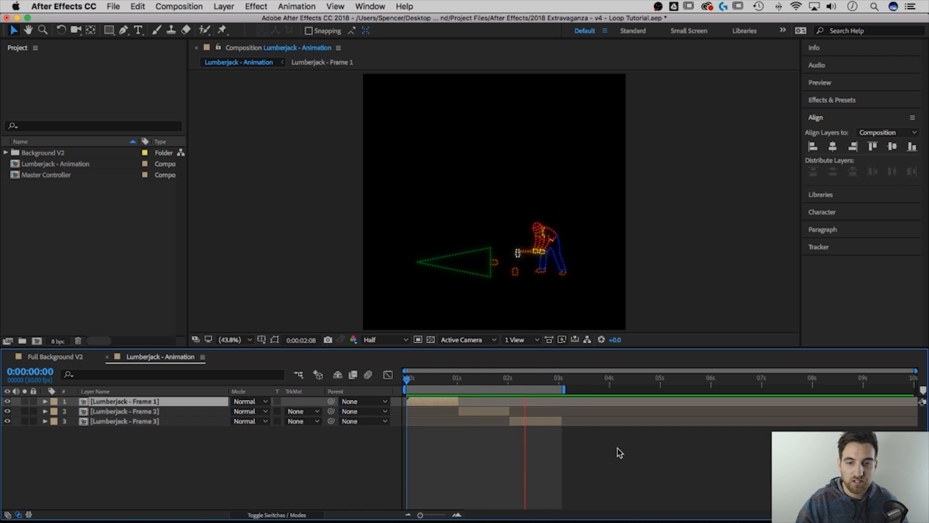
pyautogui.click(459, 386)
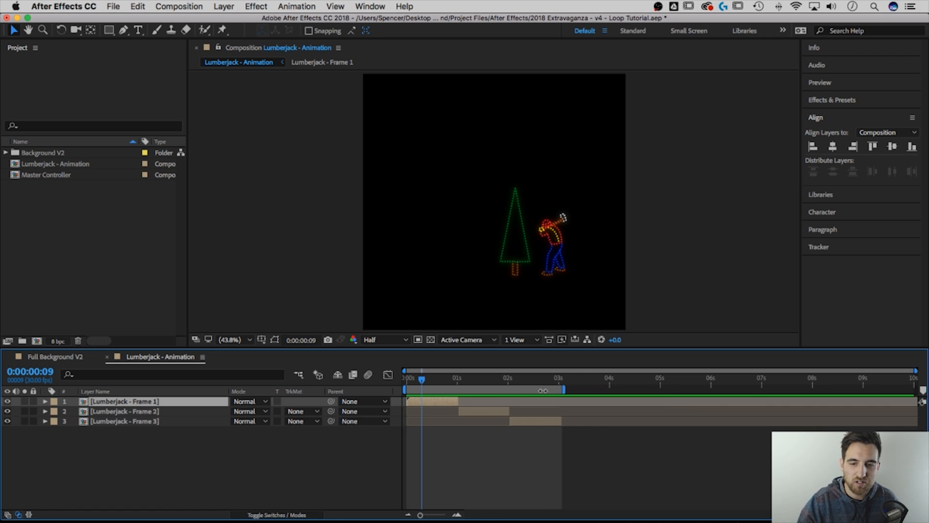
pyautogui.rightClick(544, 392)
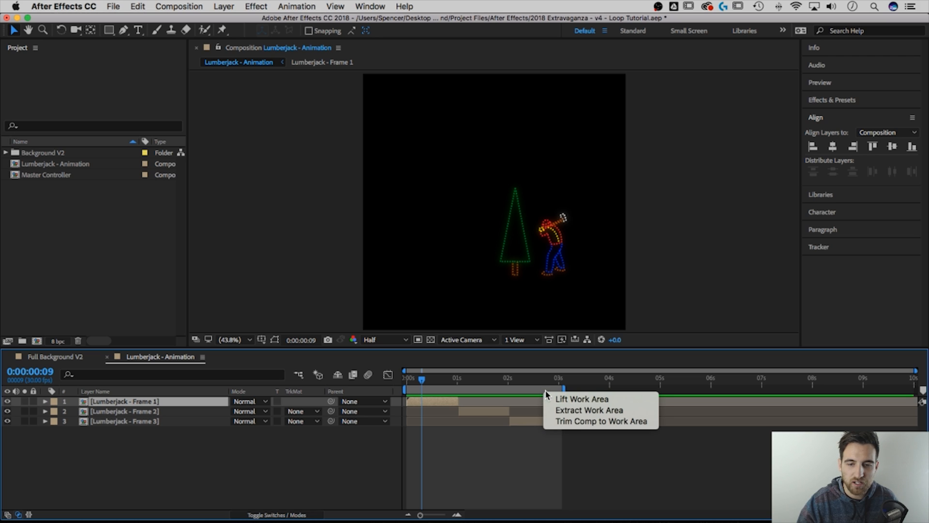
pyautogui.moveTo(600, 420)
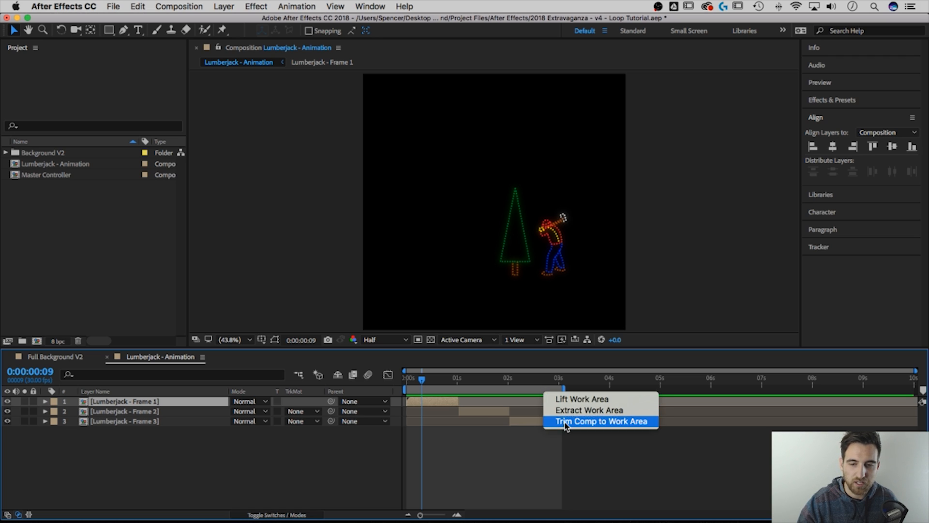
pyautogui.click(600, 421)
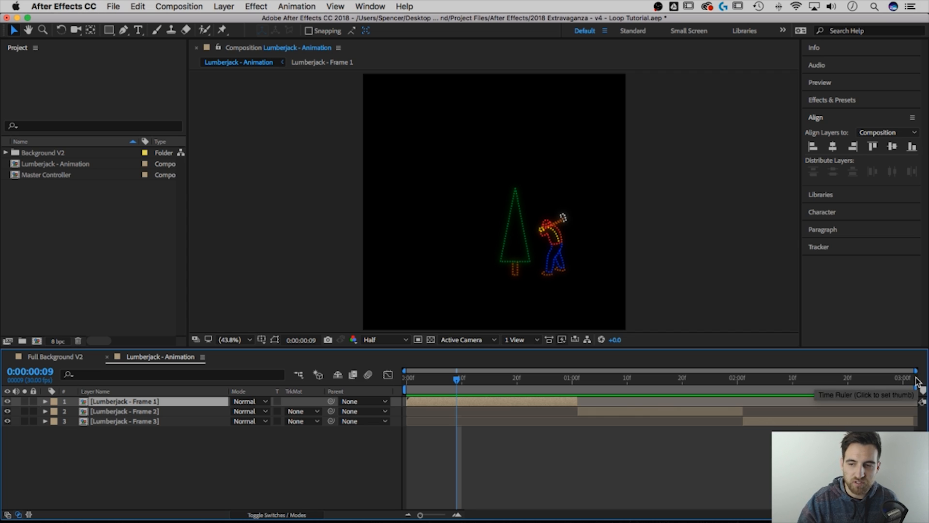
pyautogui.moveTo(701, 388)
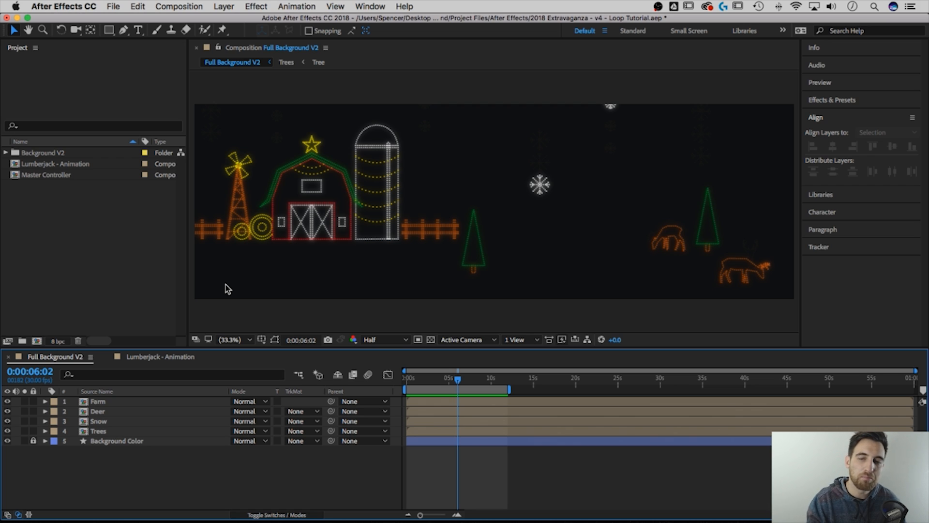
pyautogui.moveTo(5, 170)
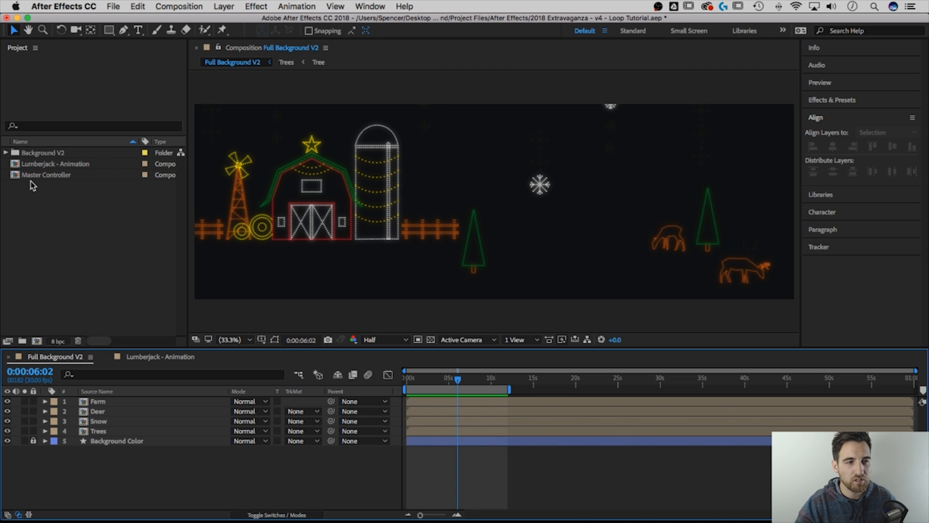
# - Place the Lumberjack - Animation comp from the Project panel into the Full Background V2 scene
pyautogui.click(56, 163)
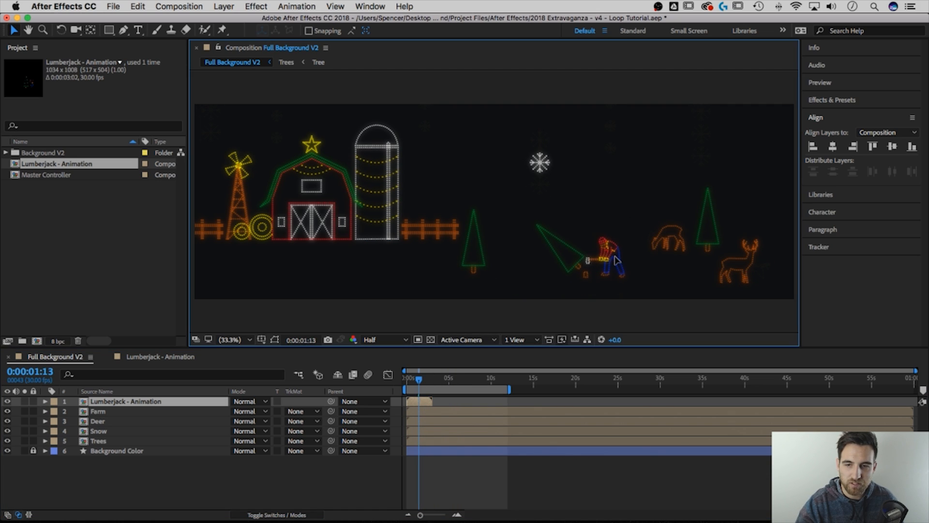
pyautogui.moveTo(417, 379); pyautogui.dragTo(409, 380)
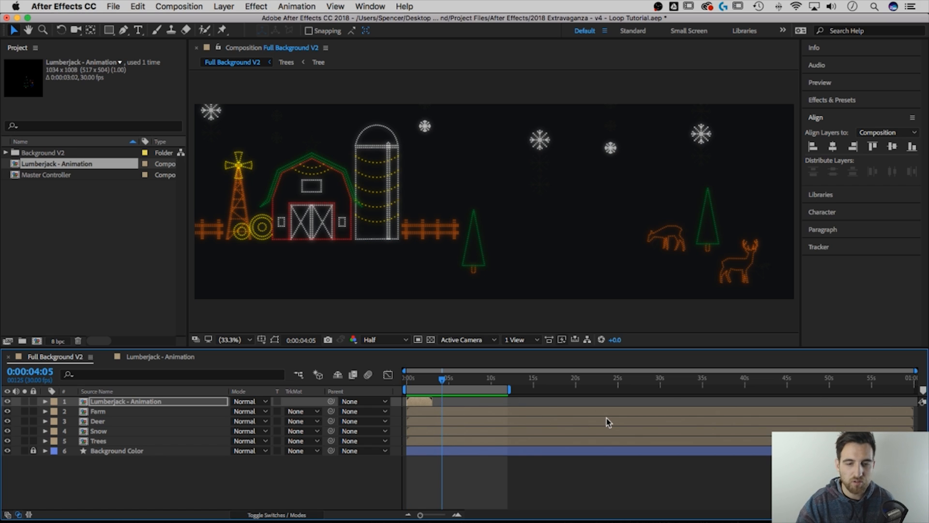
pyautogui.moveTo(430, 407)
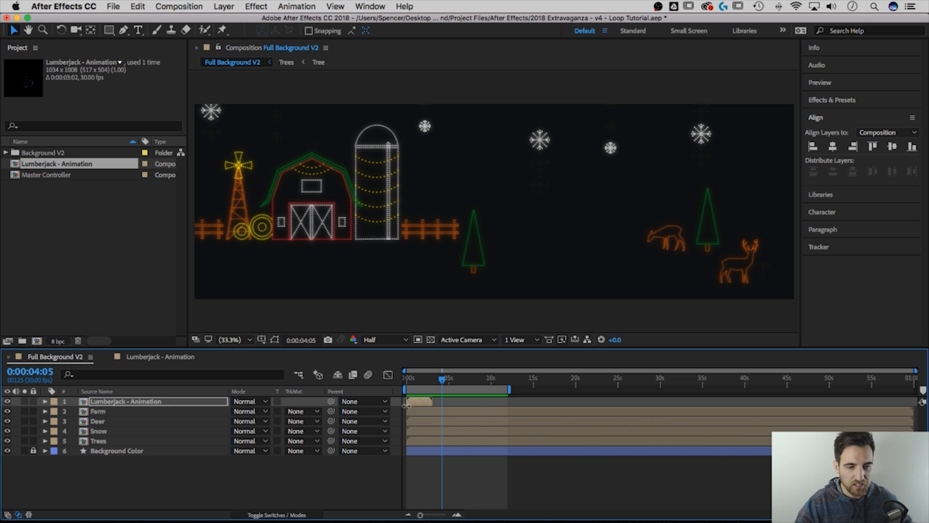
# - Turn on Time Remapping for the Lumberjack - Animation layer from its layer options
pyautogui.click(127, 401)
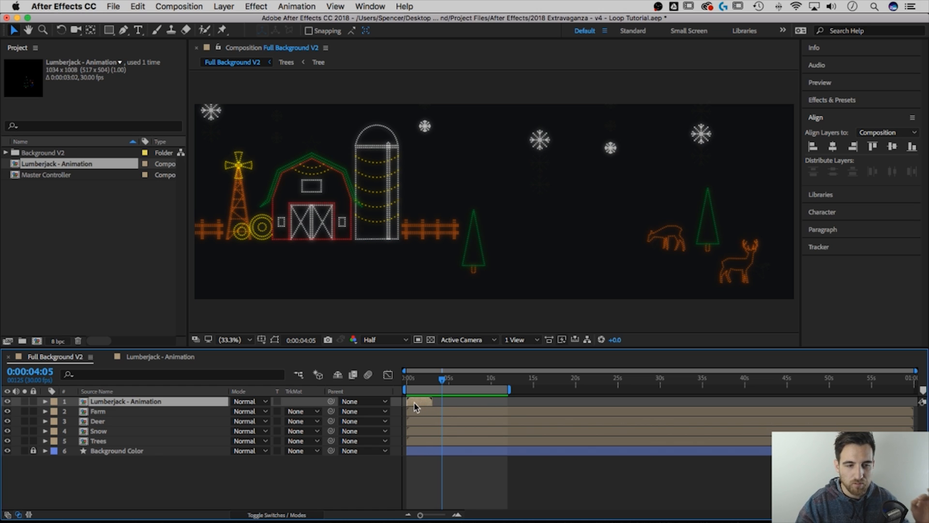
pyautogui.moveTo(418, 408)
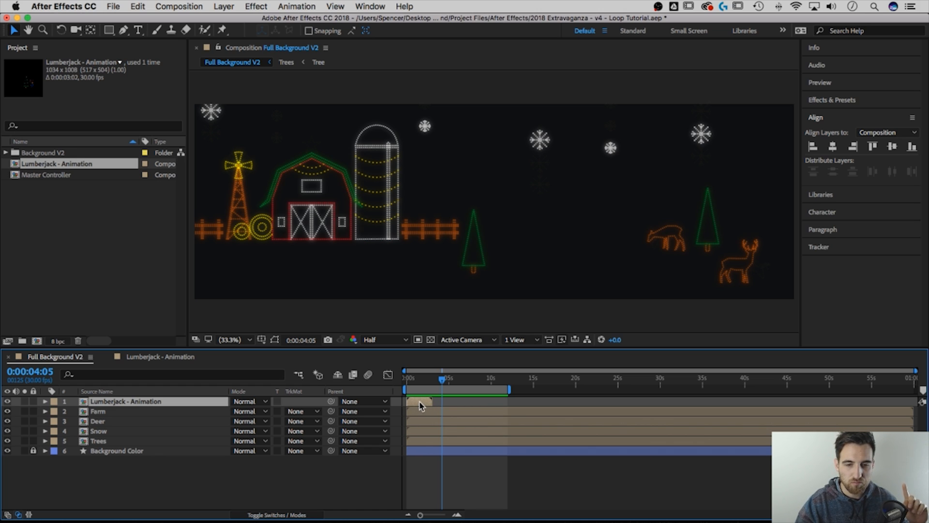
pyautogui.rightClick(419, 401)
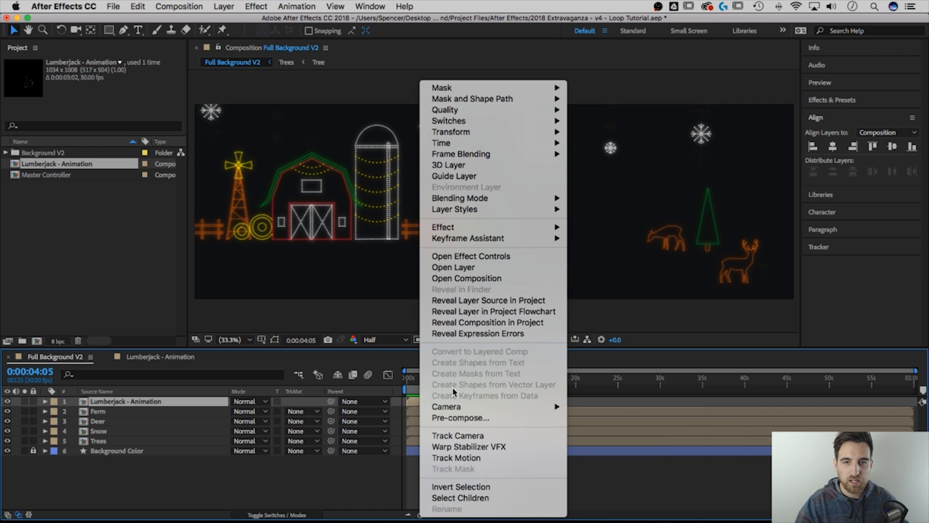
pyautogui.moveTo(442, 142)
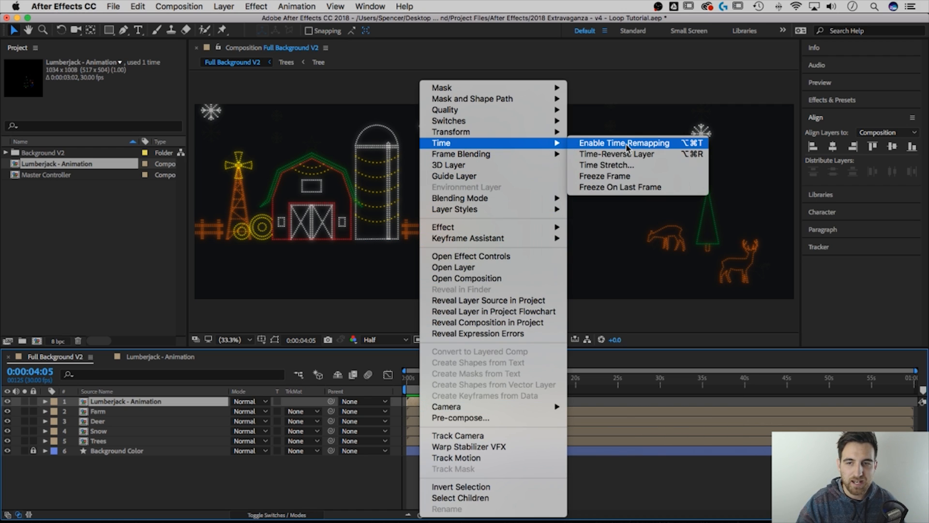
pyautogui.click(623, 142)
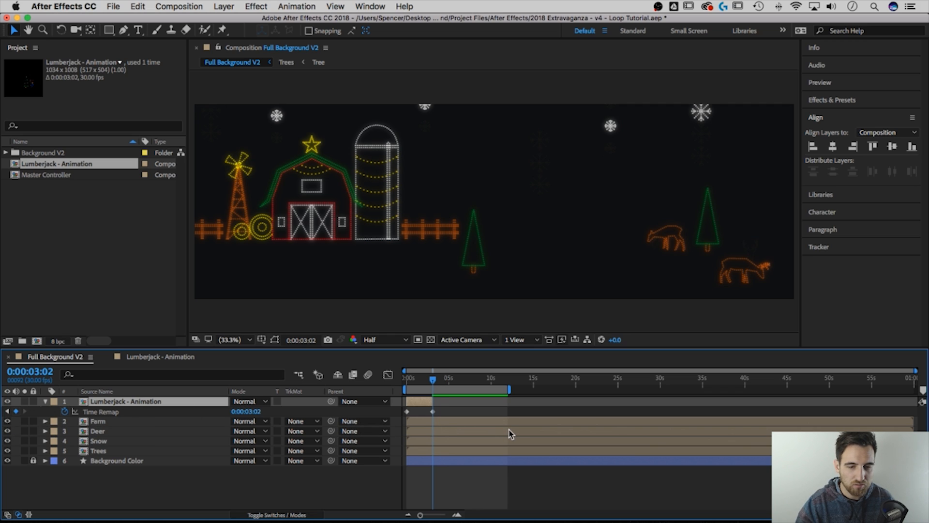
pyautogui.moveTo(467, 427)
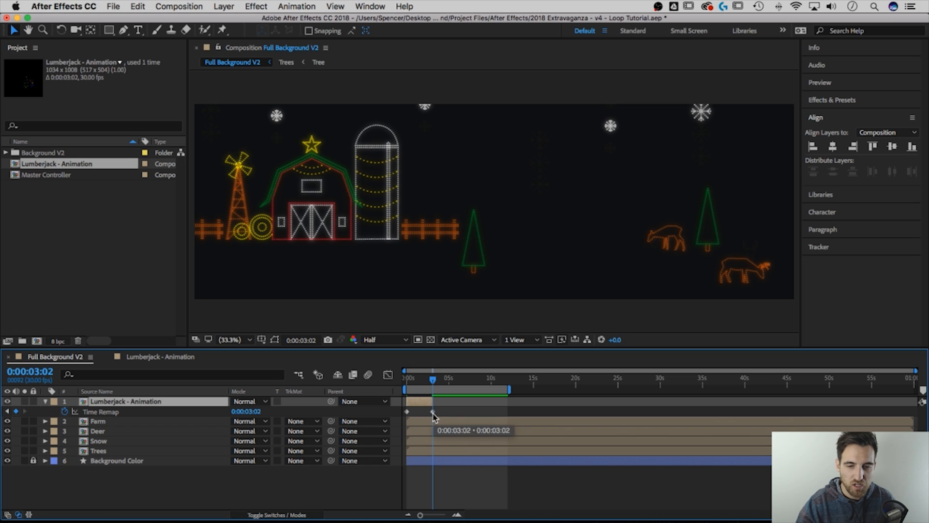
pyautogui.moveTo(447, 413)
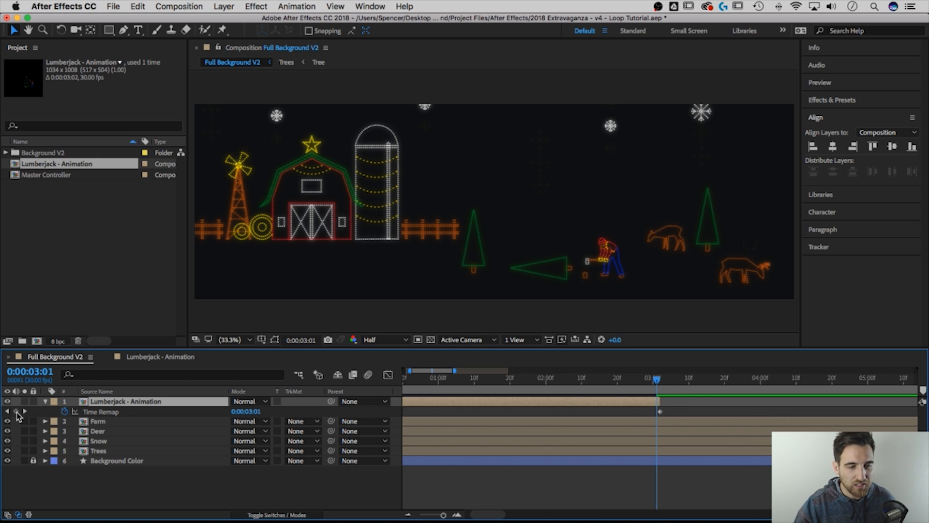
pyautogui.moveTo(17, 410)
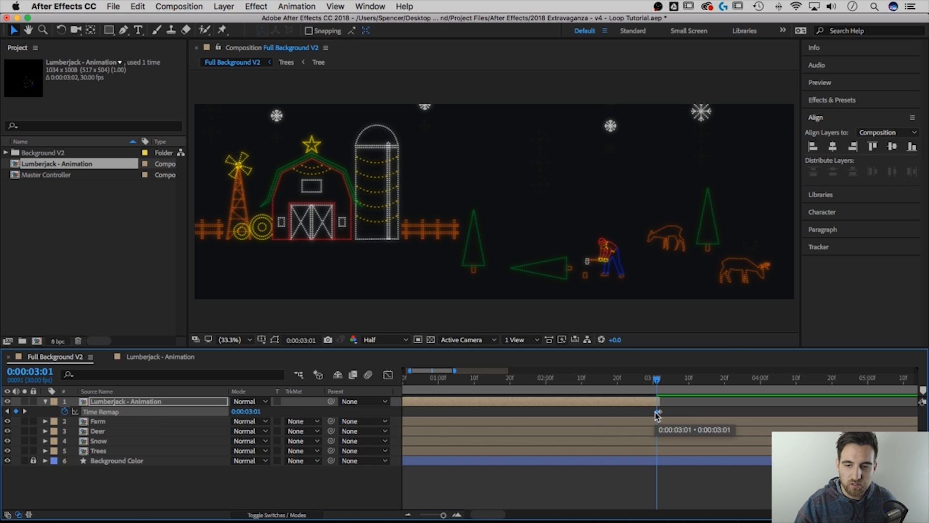
# - Change the 0:00:03:01 Time Remap keyframe's value to 0
pyautogui.moveTo(657, 411); pyautogui.dragTo(661, 411)
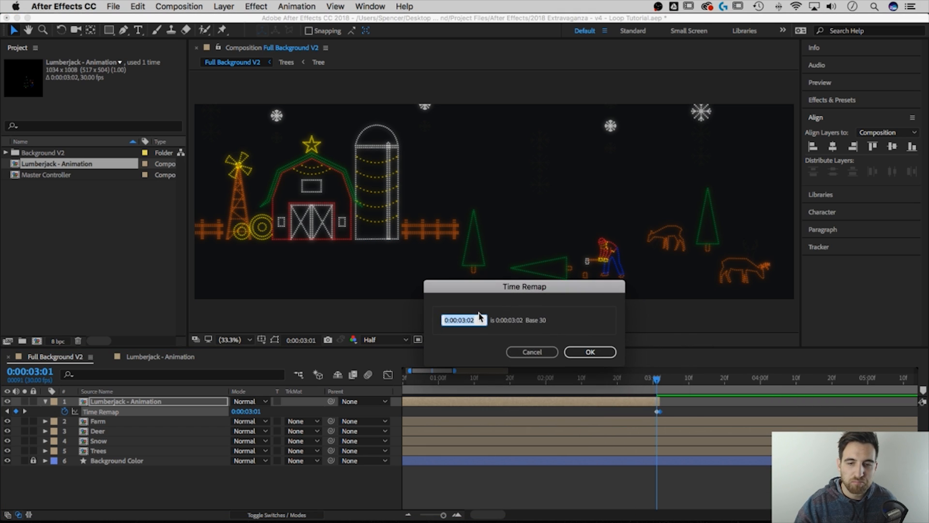
pyautogui.moveTo(418, 323)
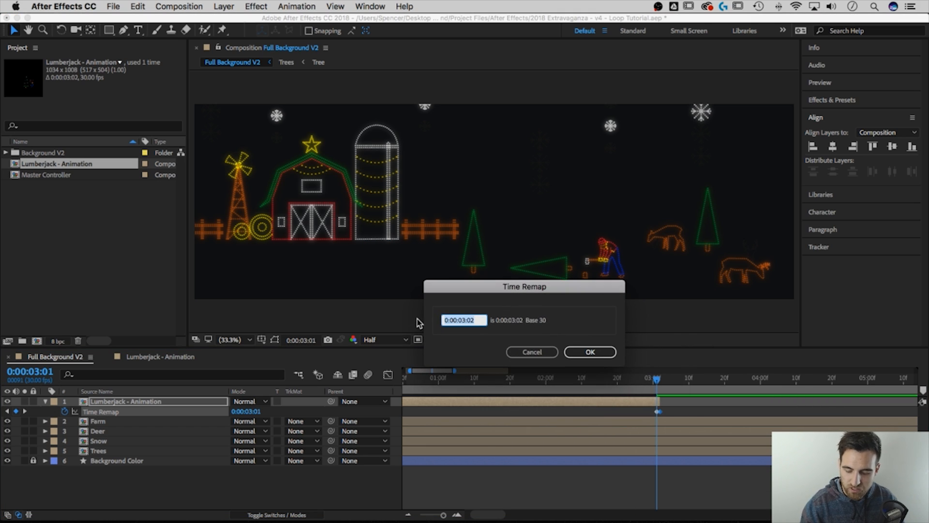
pyautogui.write('0')
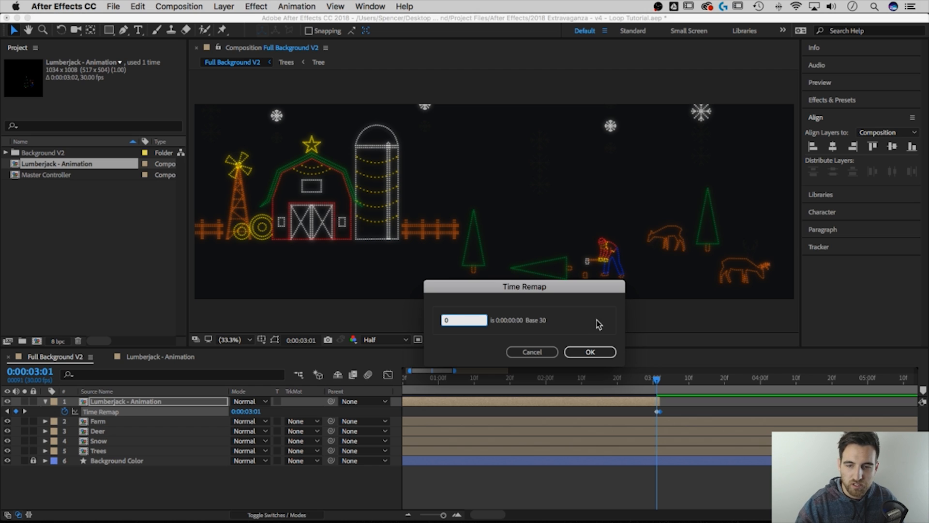
pyautogui.click(589, 352)
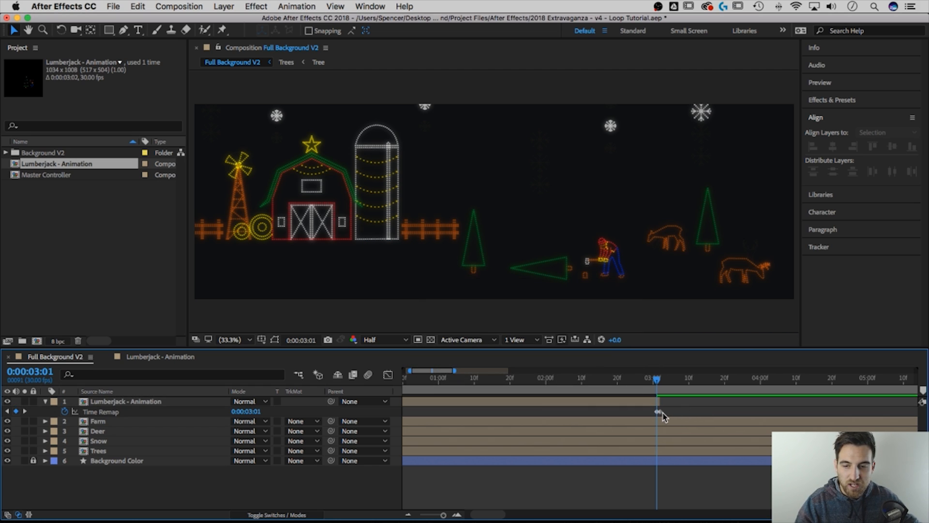
pyautogui.click(126, 401)
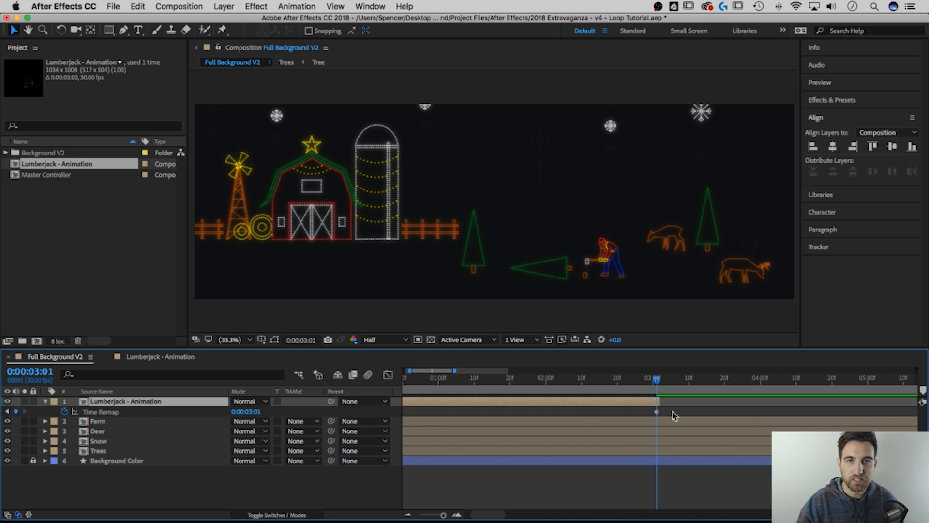
pyautogui.moveTo(548, 409)
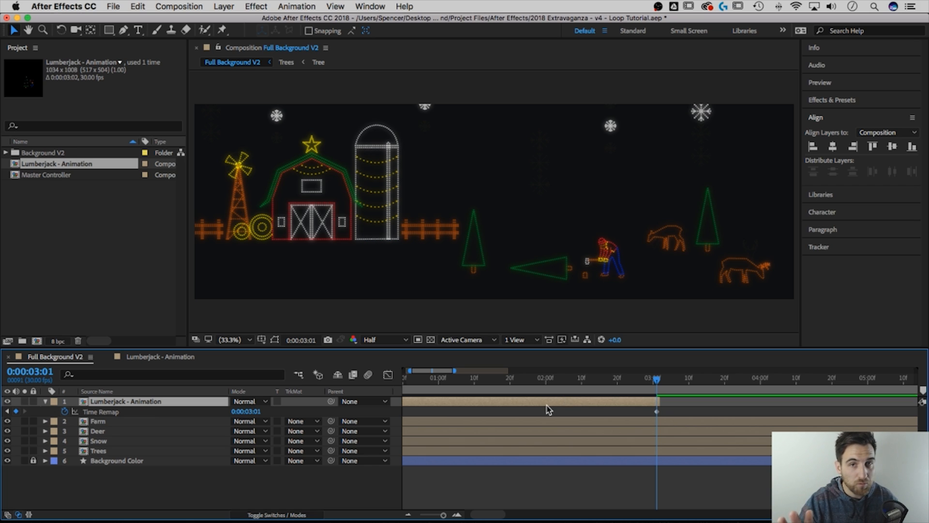
pyautogui.moveTo(265, 367)
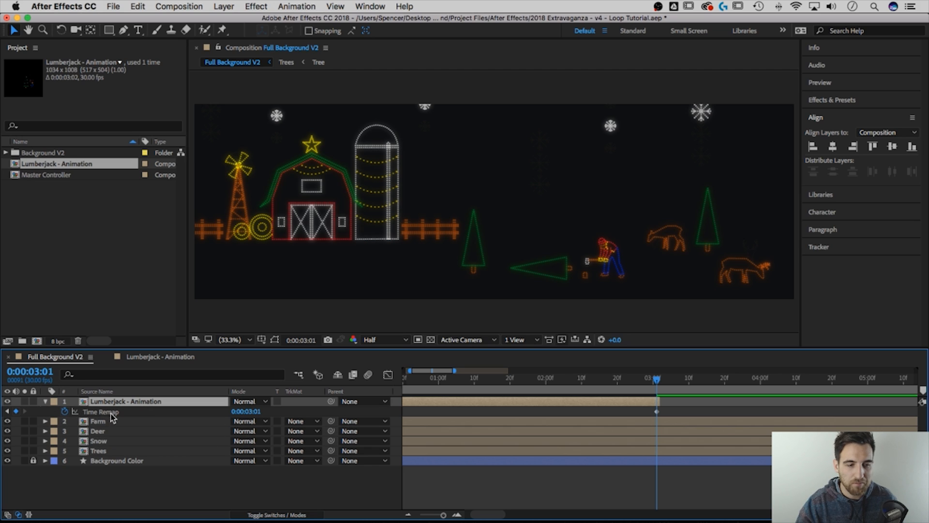
# - Add a loopOut(type = "cycle", numKeyframes = 0) expression to the layer's Time Remap
pyautogui.click(66, 412)
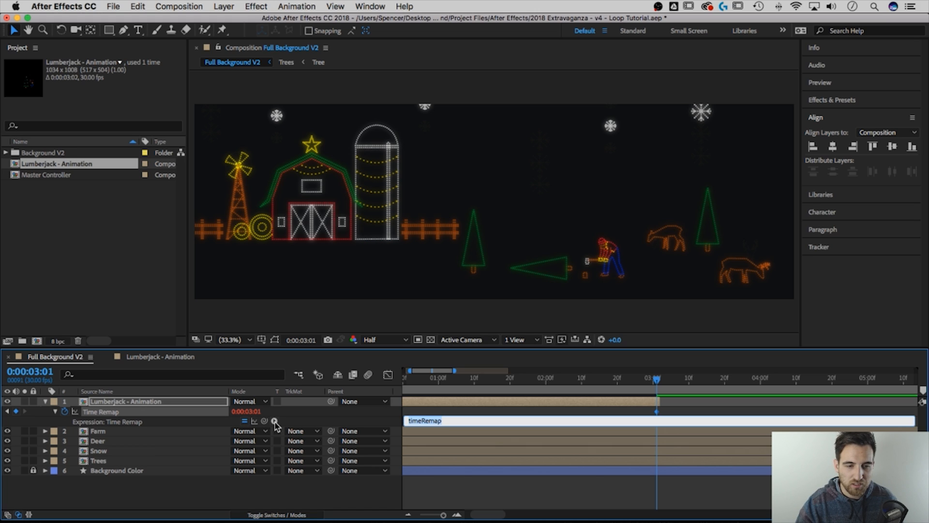
pyautogui.click(274, 422)
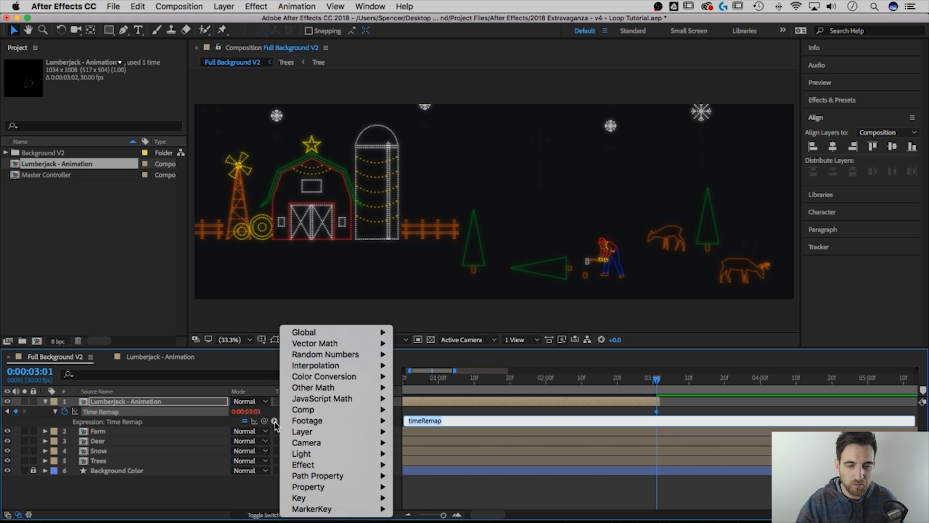
pyautogui.moveTo(301, 453)
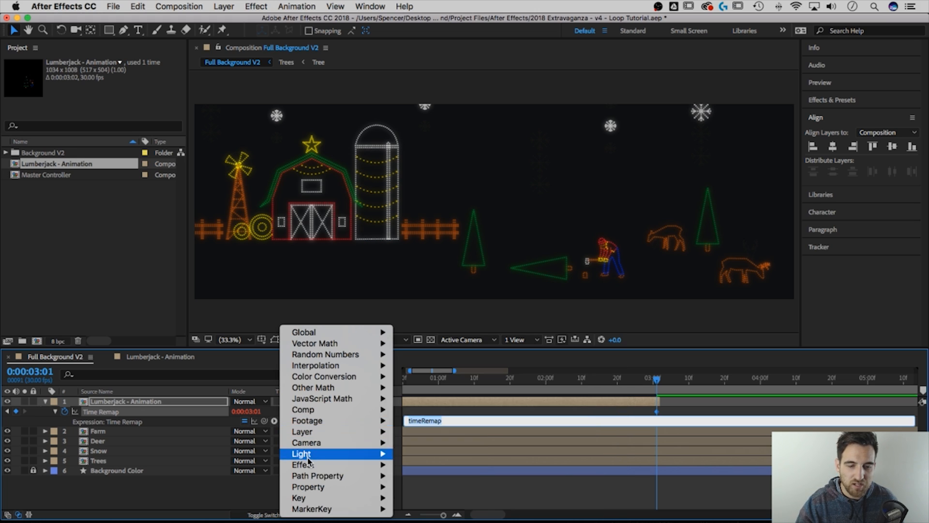
pyautogui.moveTo(308, 486)
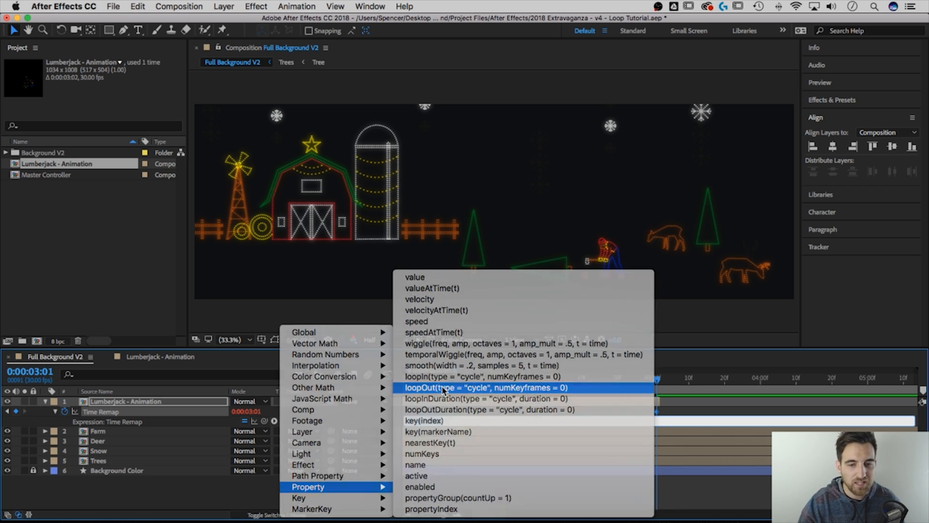
pyautogui.click(468, 387)
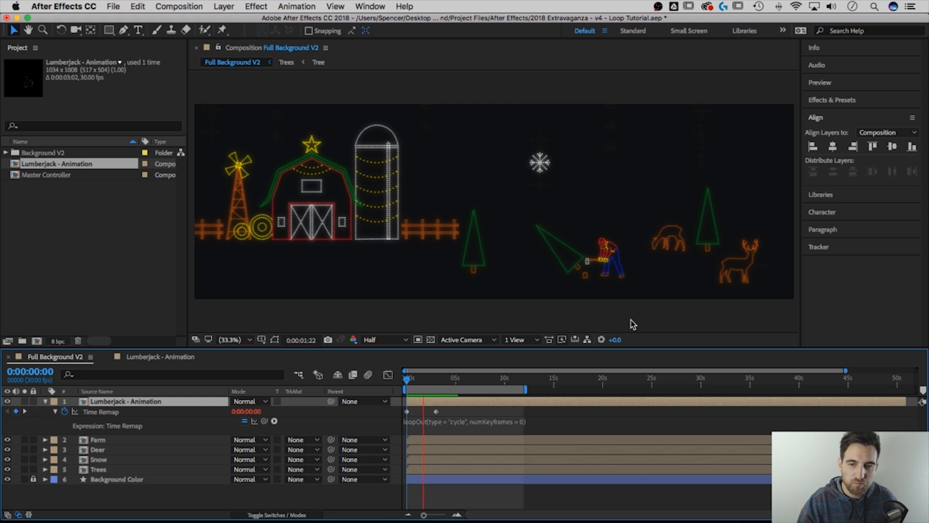
# - Preview the loop until about ten seconds, then move the end Time Remap keyframe toward 0:00:00:16
pyautogui.click(435, 412)
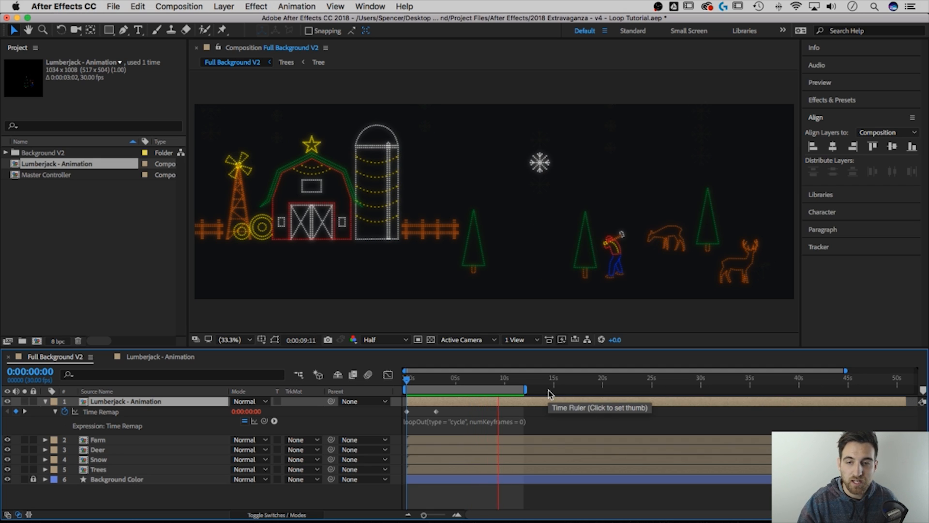
pyautogui.click(509, 378)
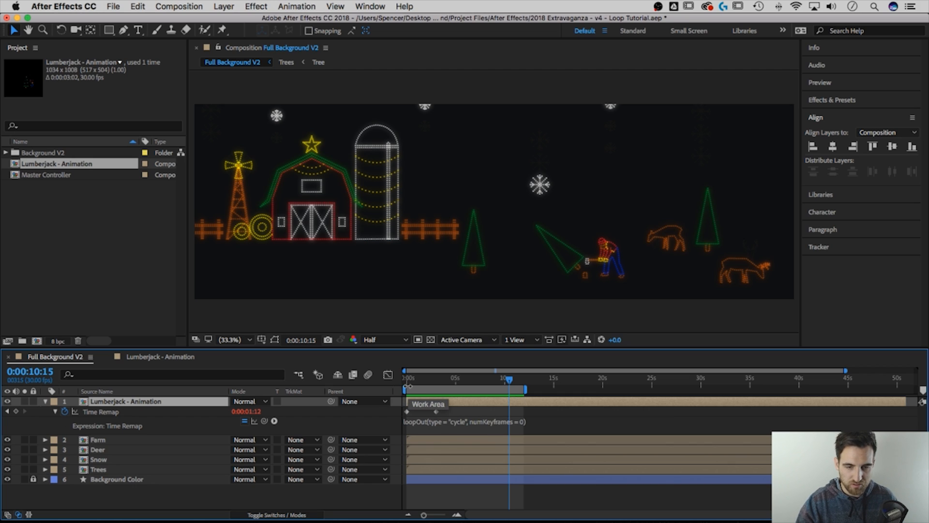
pyautogui.moveTo(410, 382)
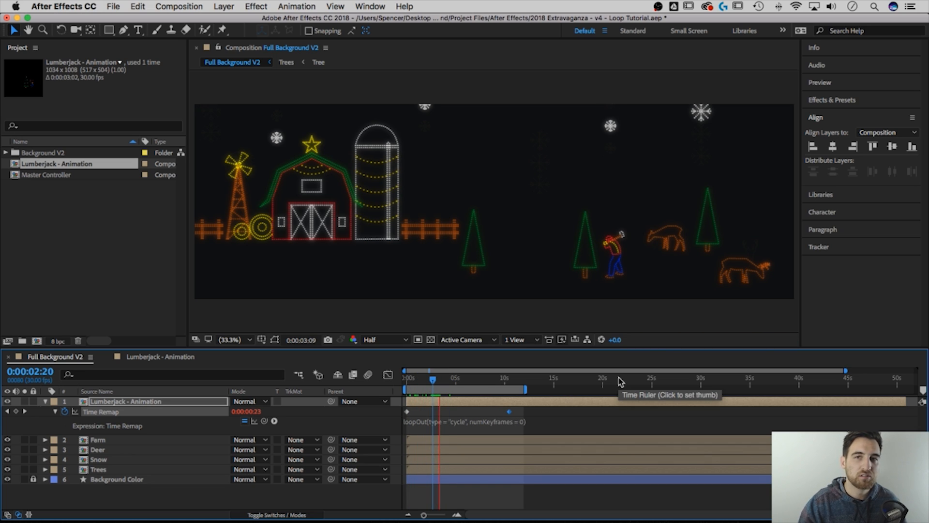
pyautogui.click(449, 378)
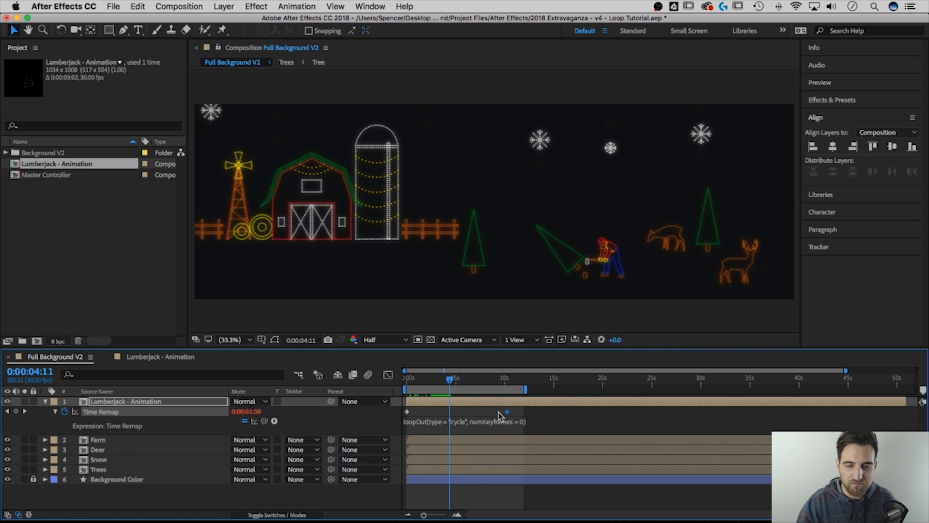
pyautogui.moveTo(508, 411); pyautogui.dragTo(409, 412)
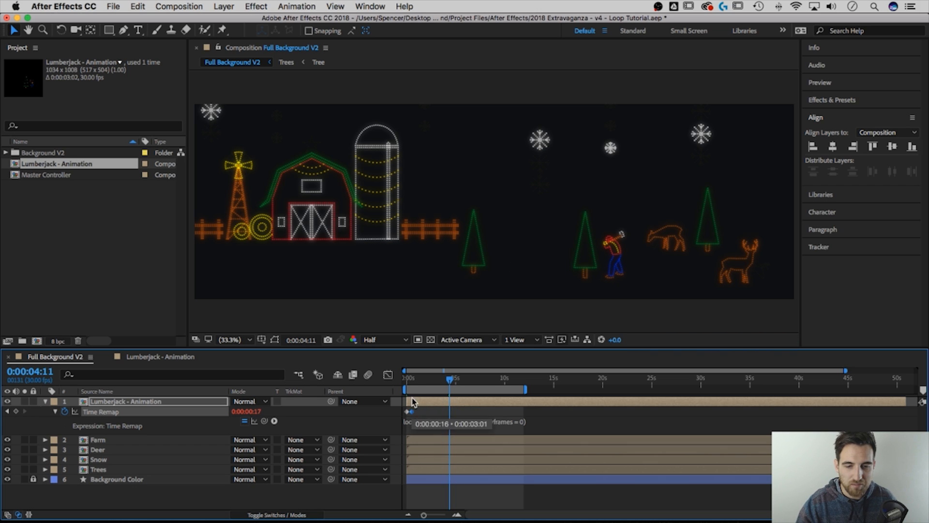